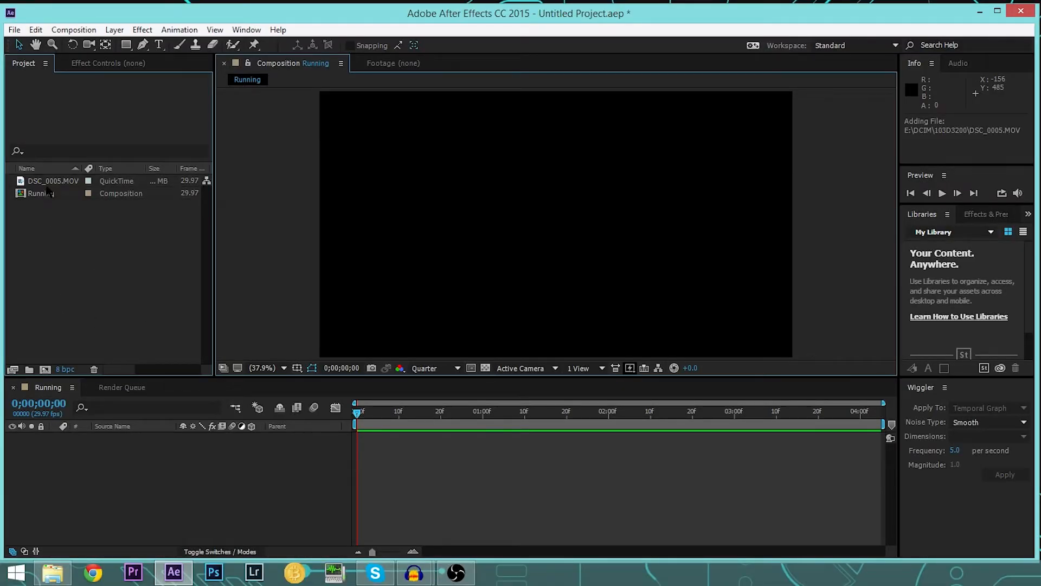
Select DSC_0005.MOV and scrub through the running footage in the Running composition
click(53, 180)
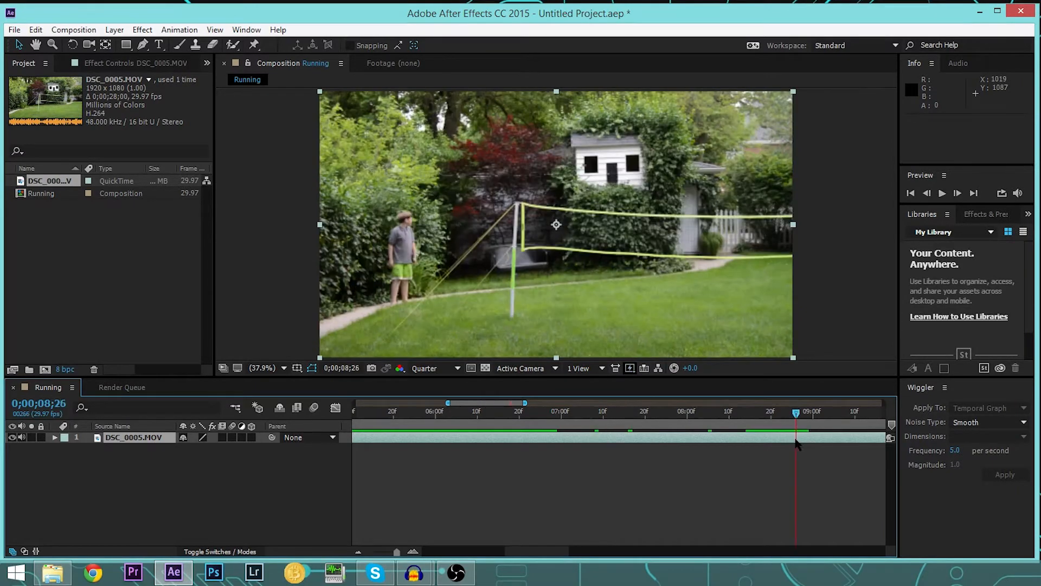
drag(795, 413, 753, 413)
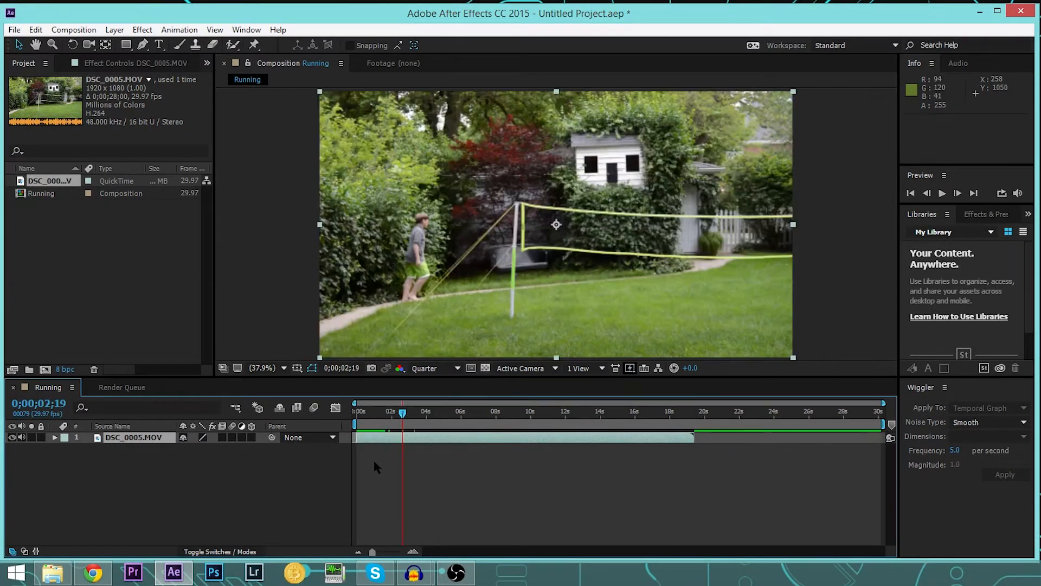
Enable time remapping from the Layer menu and scrub to where the boy starts running
click(114, 29)
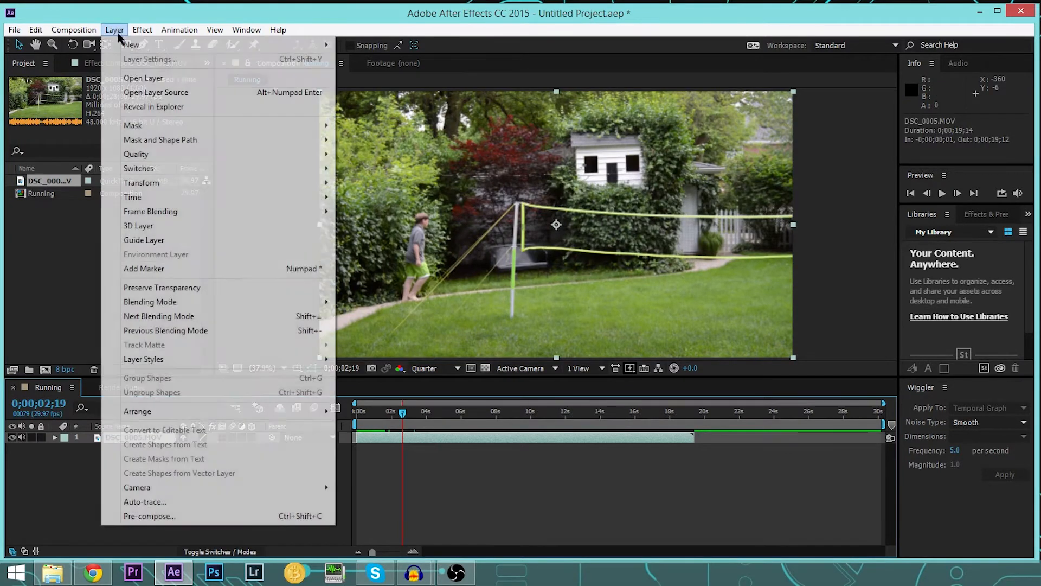
mouse_move(132, 197)
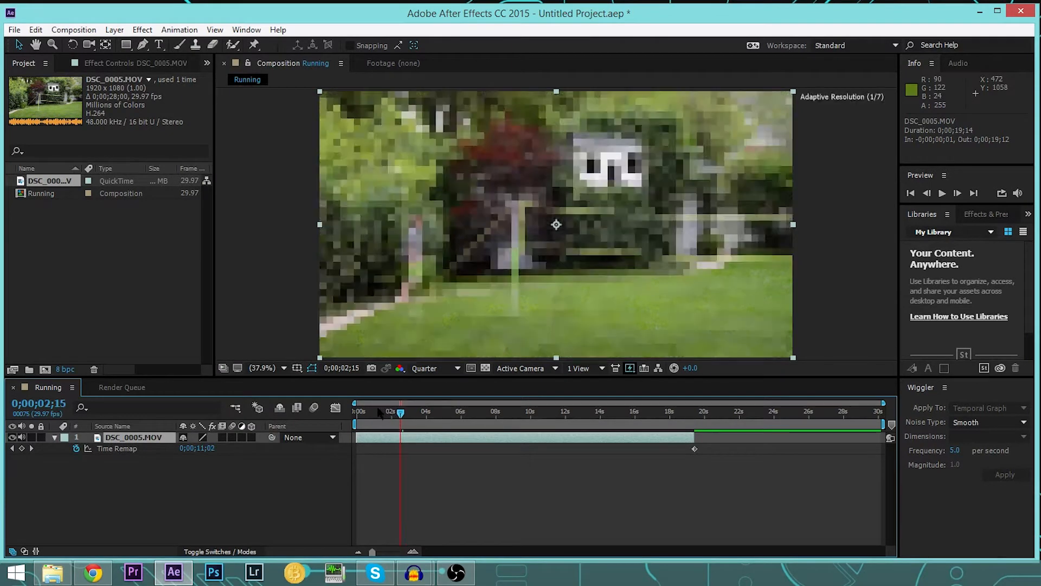
drag(401, 412, 391, 412)
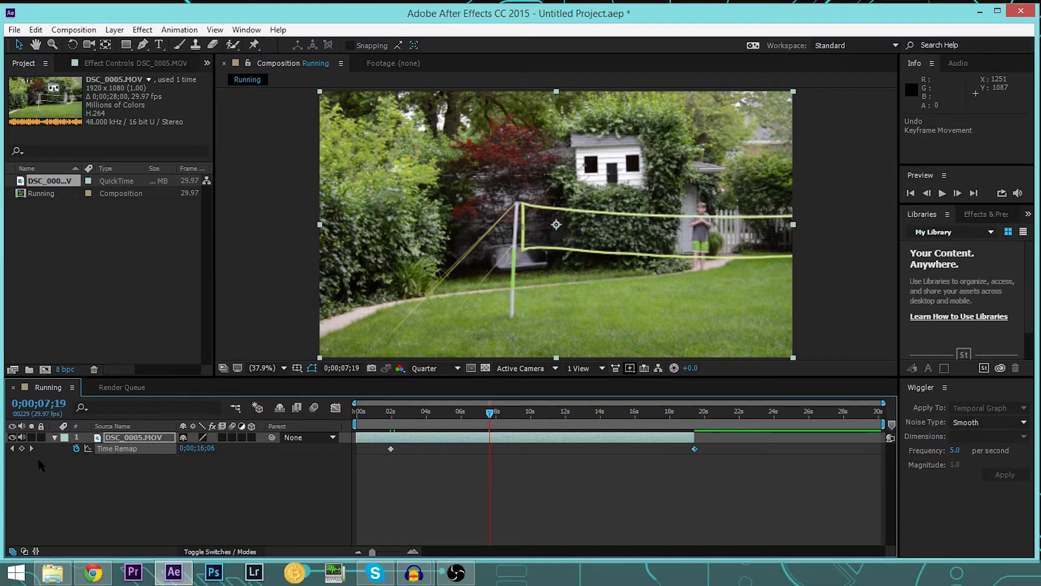
mouse_move(22, 448)
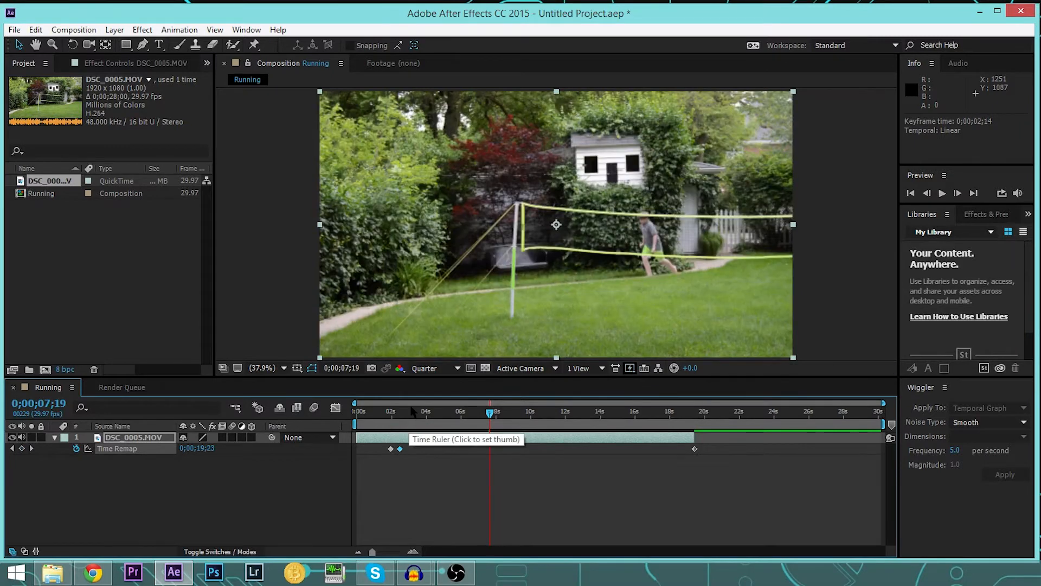
click(388, 411)
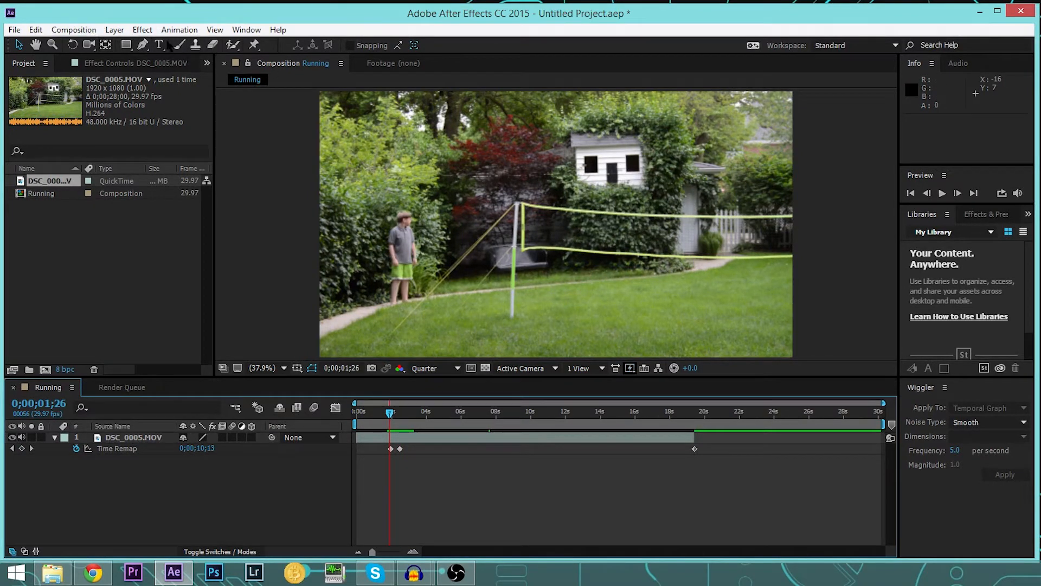
Apply CC Force Motion Blur to the sped-up clip and scrub to check the blur
click(398, 449)
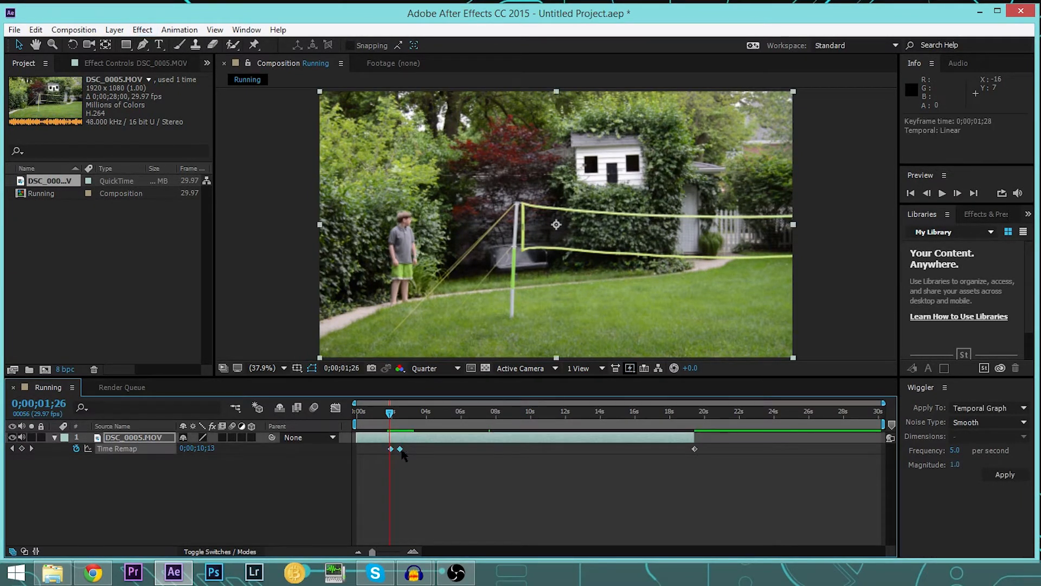
click(142, 29)
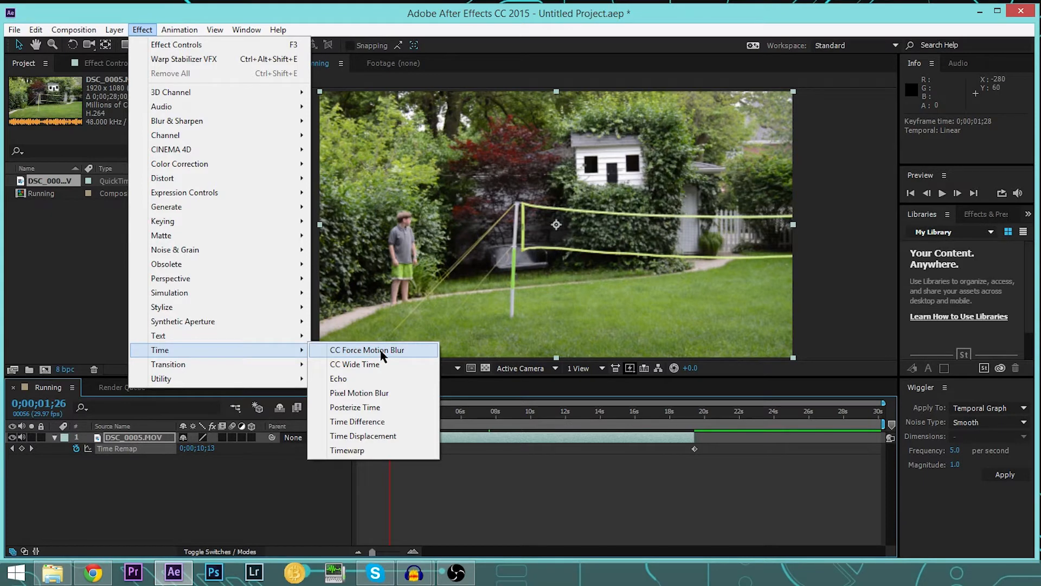
click(367, 350)
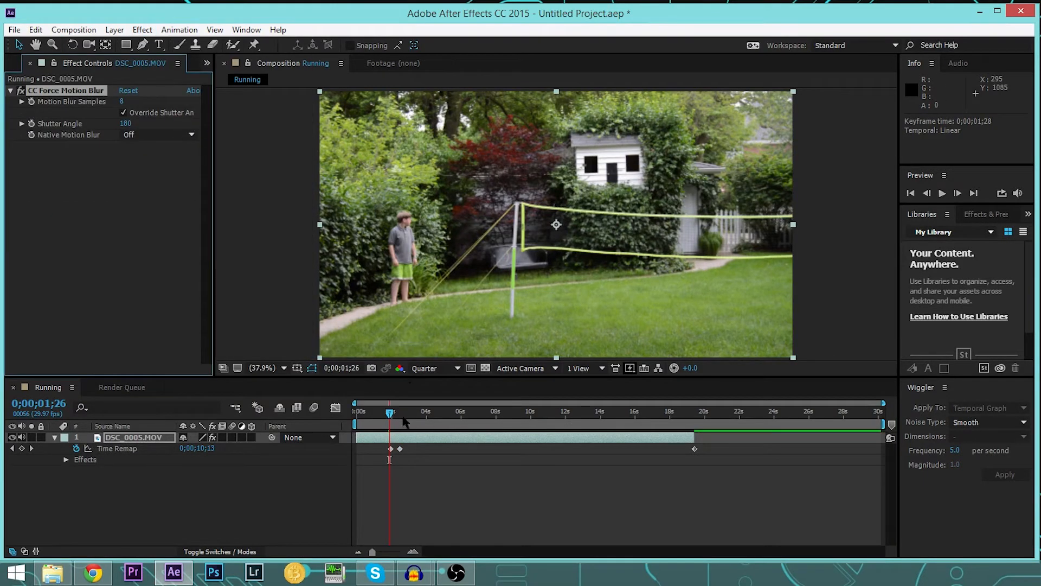
mouse_move(390, 415)
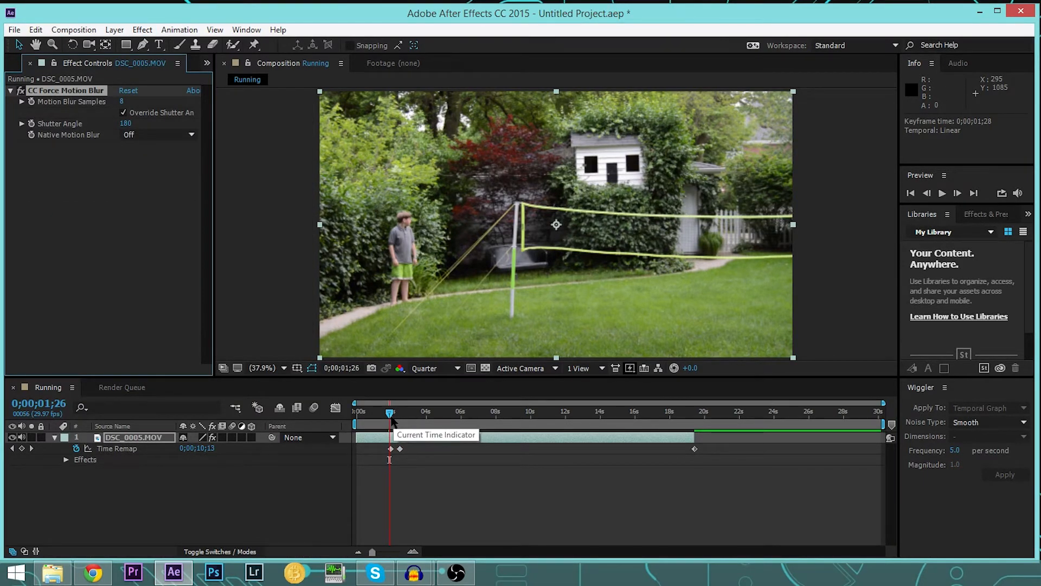
drag(390, 412, 384, 412)
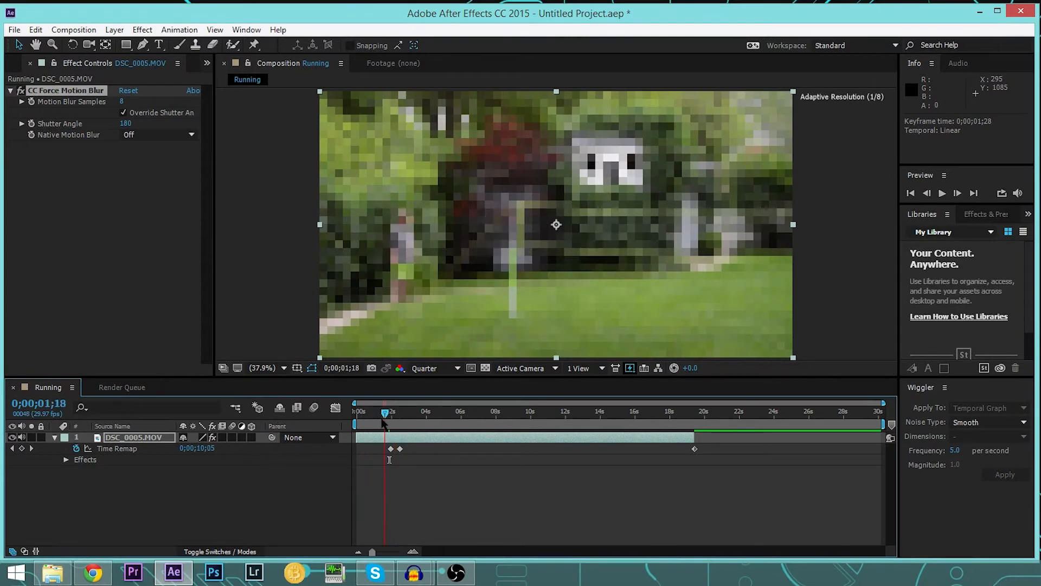
click(942, 193)
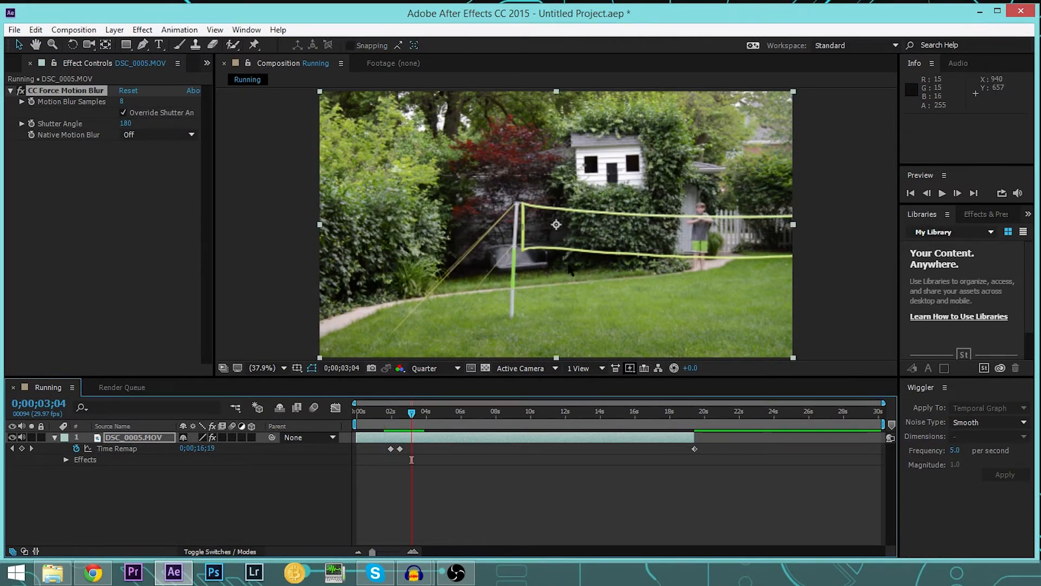
mouse_move(504, 412)
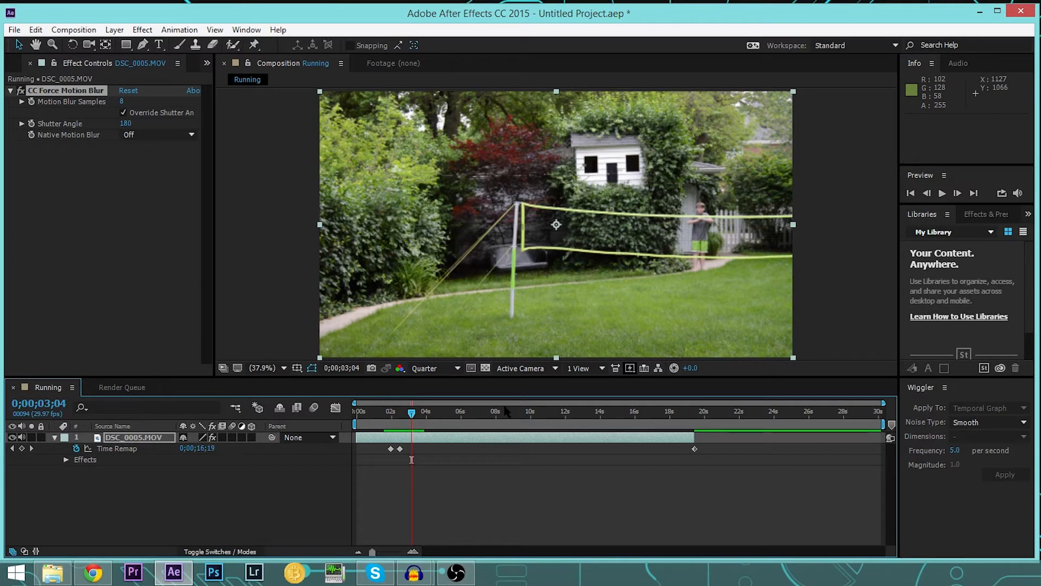
mouse_move(381, 458)
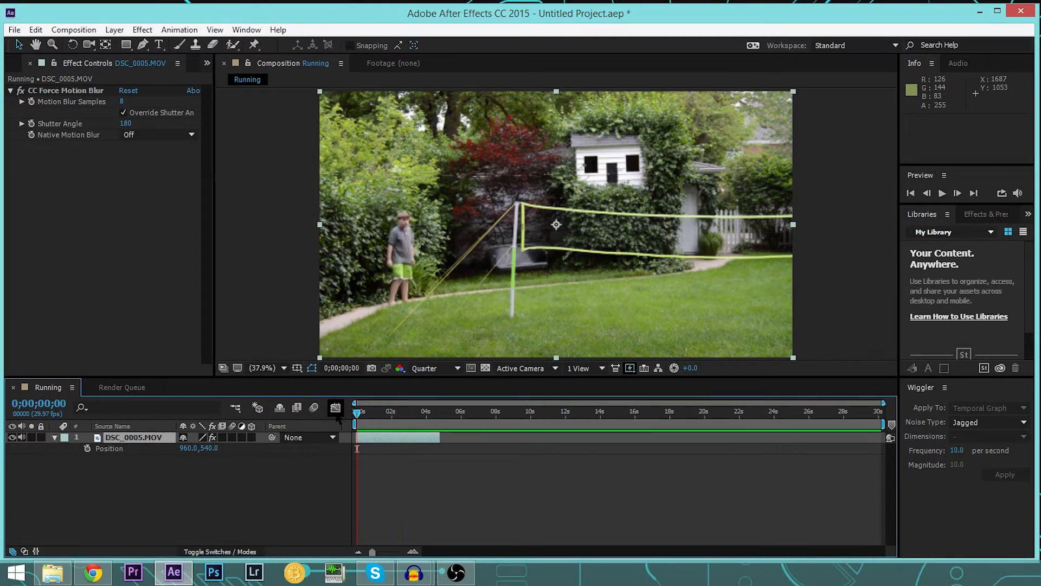
Generate jagged wiggle keyframes on Position with frequency 10 and magnitude 10
click(86, 448)
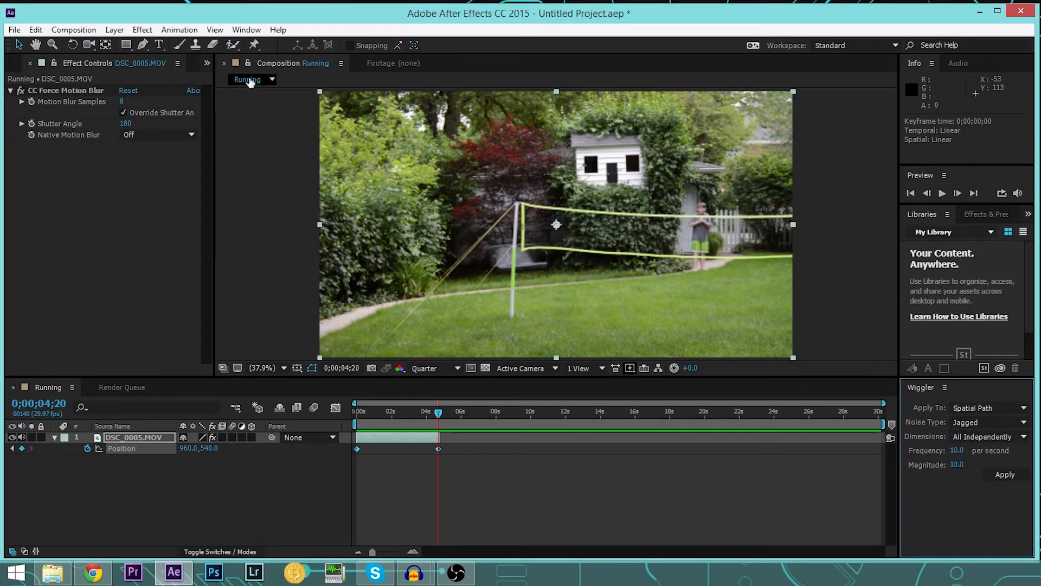
click(245, 29)
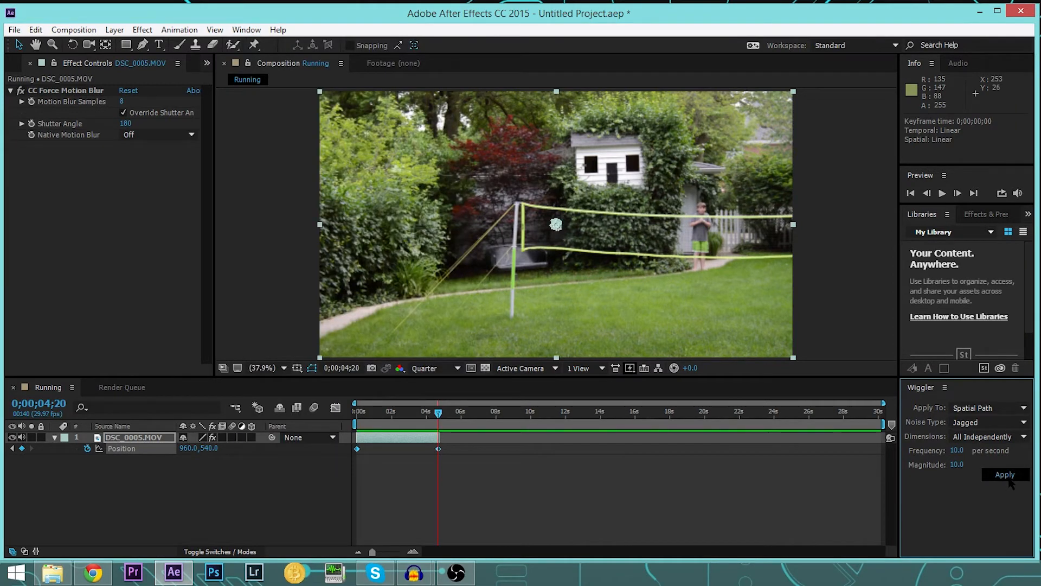
click(1005, 474)
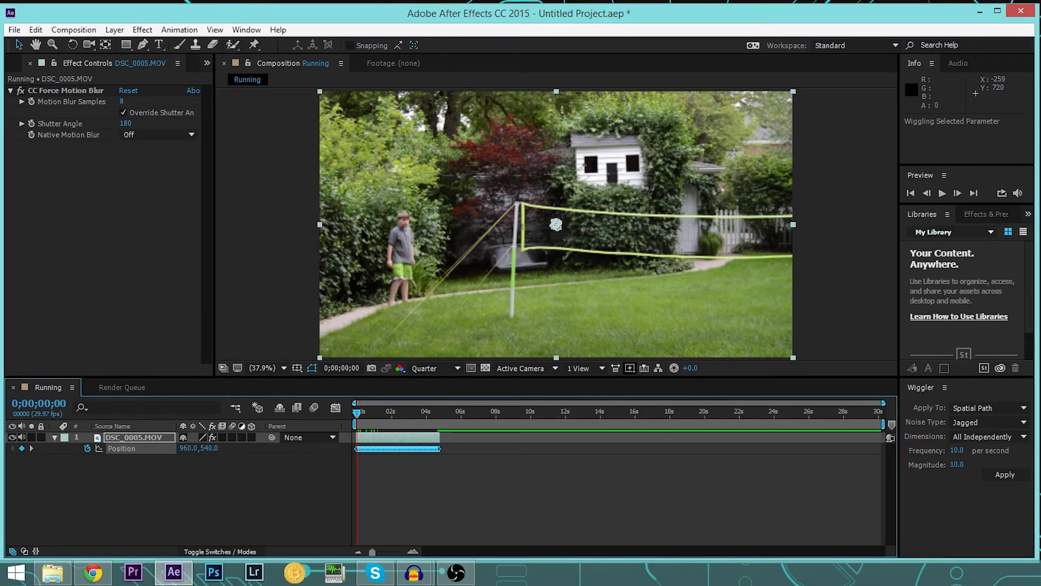
mouse_move(701, 244)
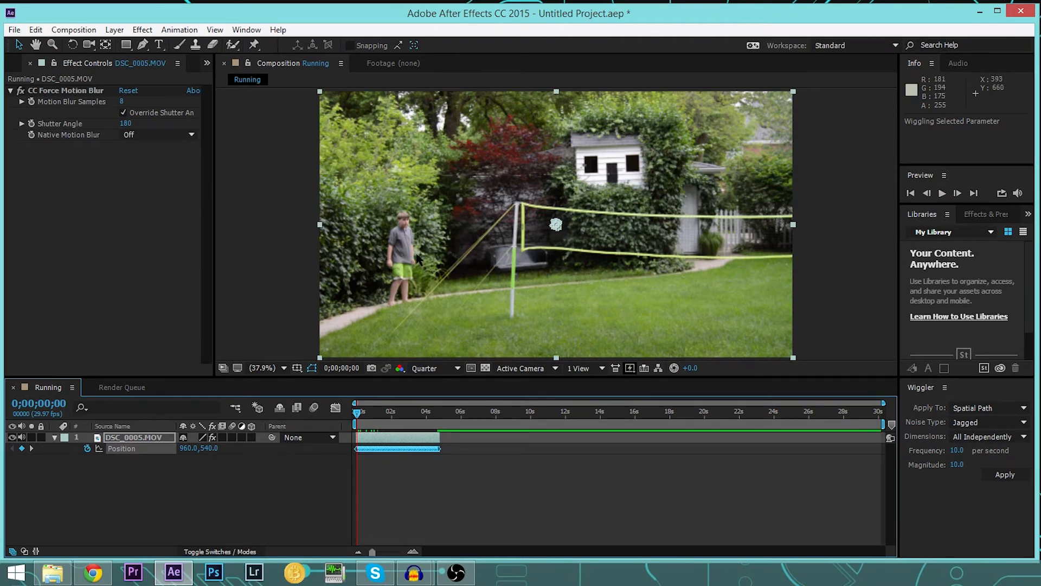
mouse_move(424, 157)
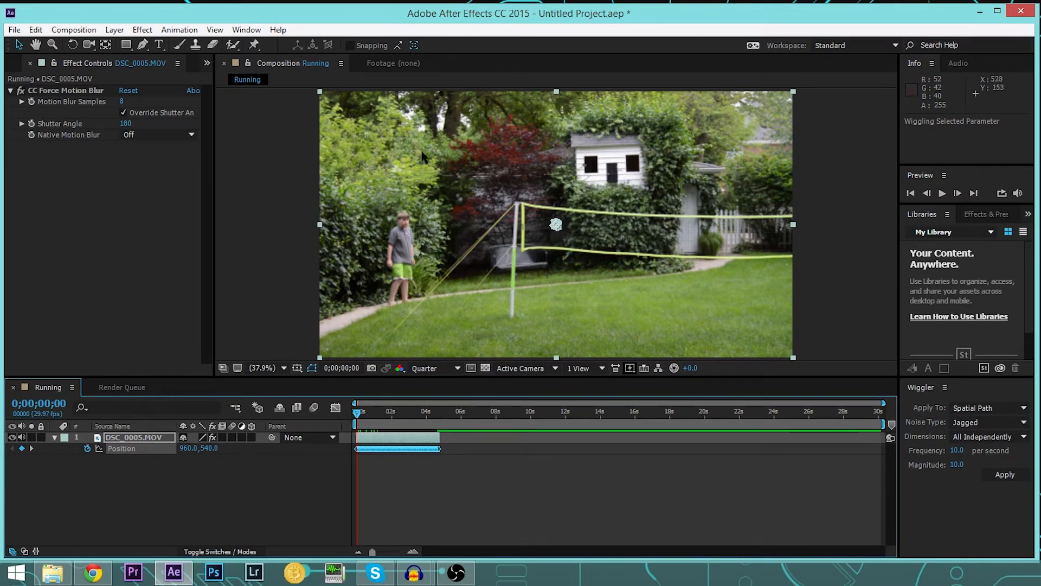
mouse_move(410, 252)
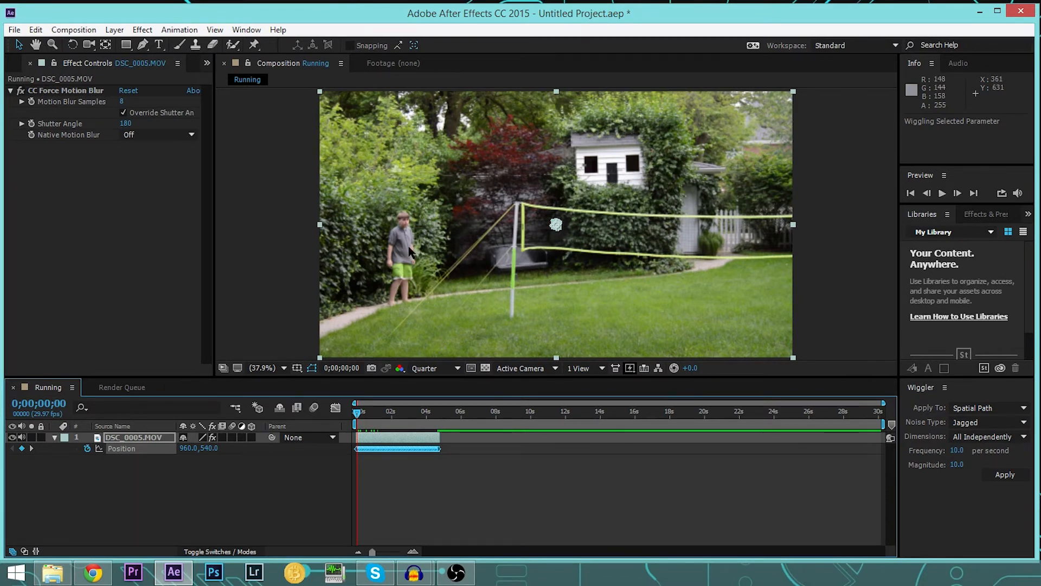
mouse_move(251, 453)
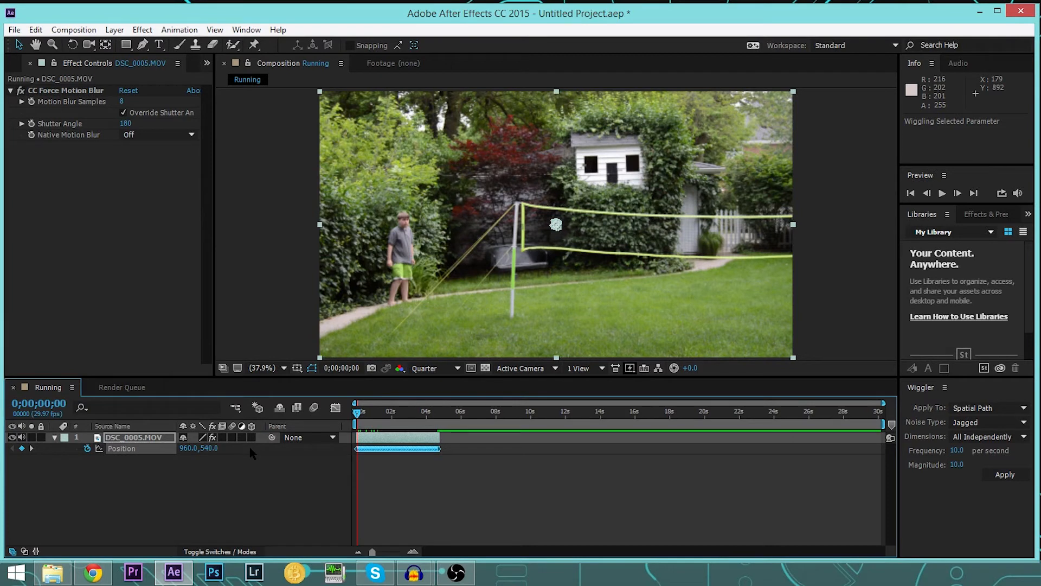
mouse_move(398, 267)
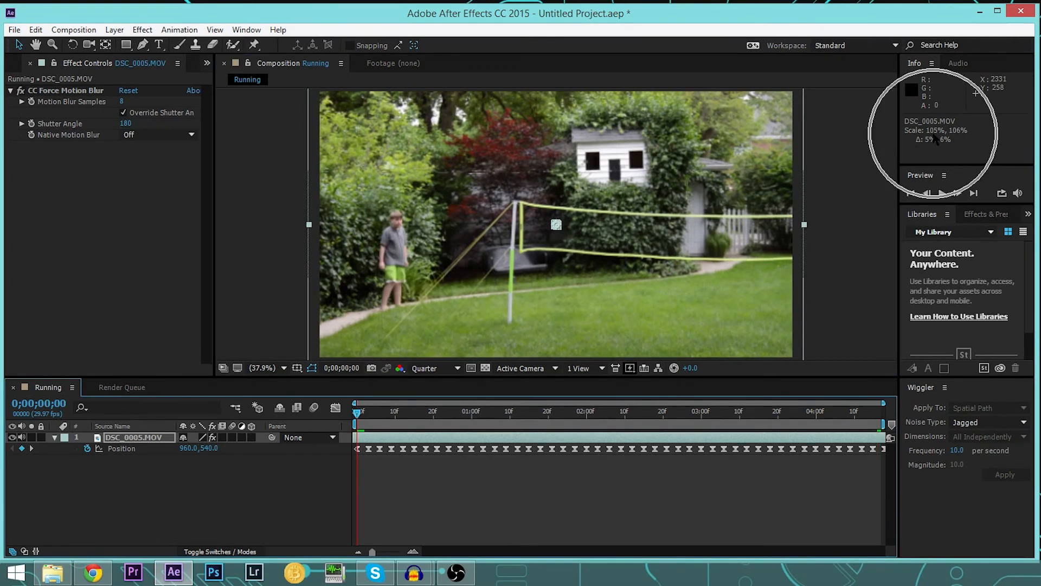
mouse_move(535, 470)
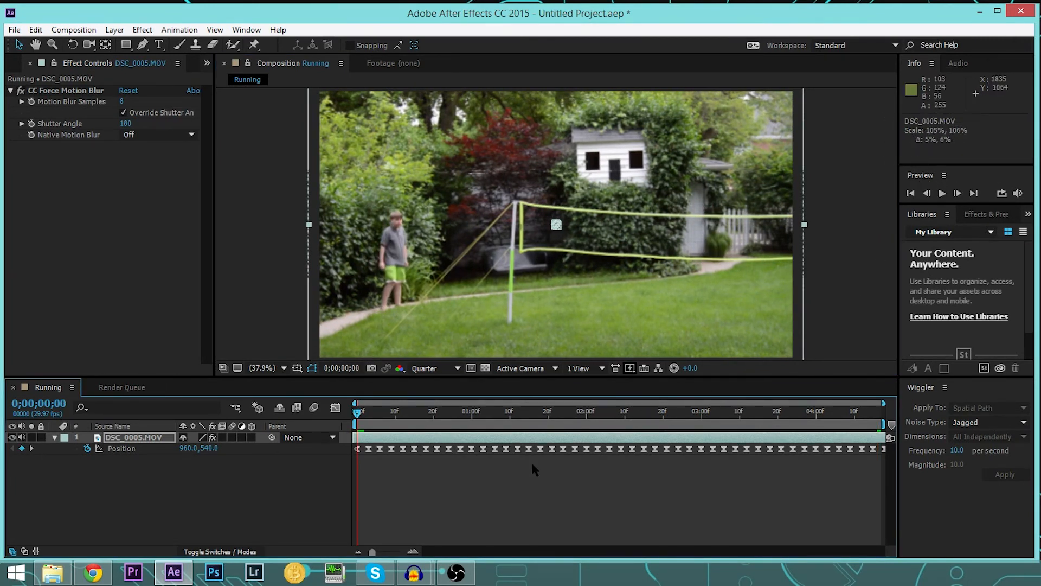
Play back the wiggling clip scaled to about 105% to check hidden edges
key(space)
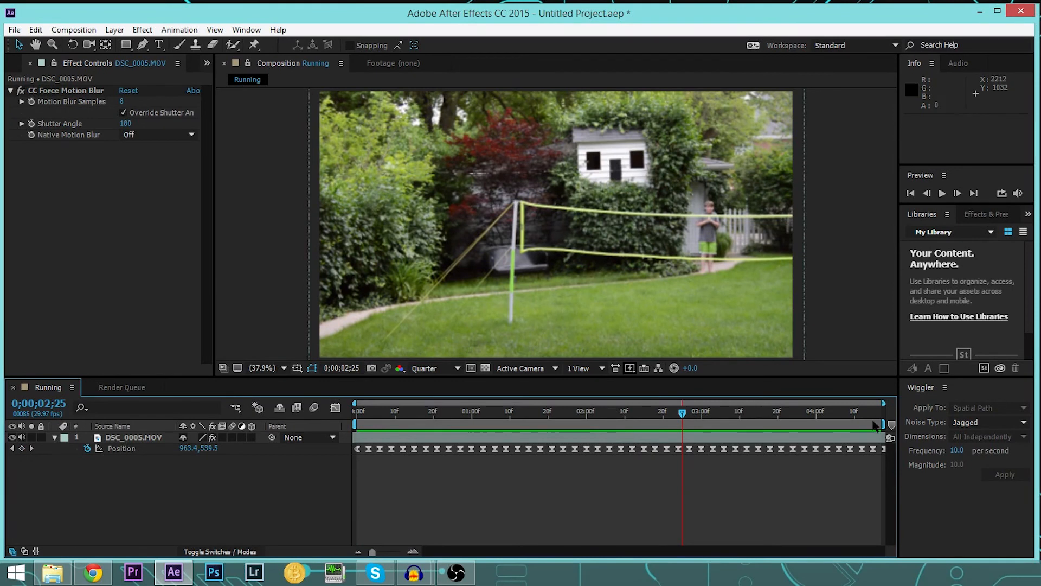
mouse_move(742, 216)
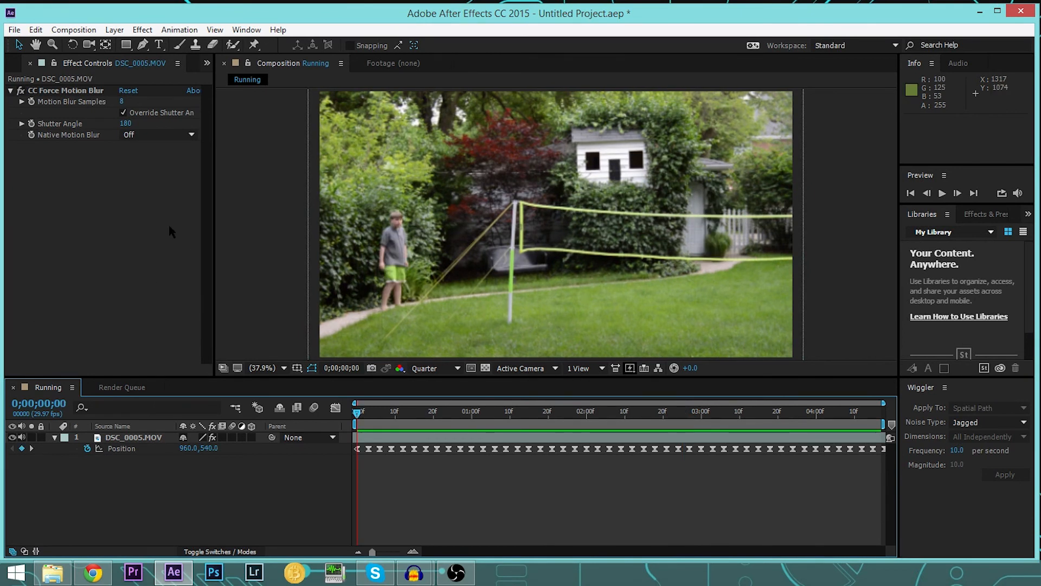
mouse_move(443, 233)
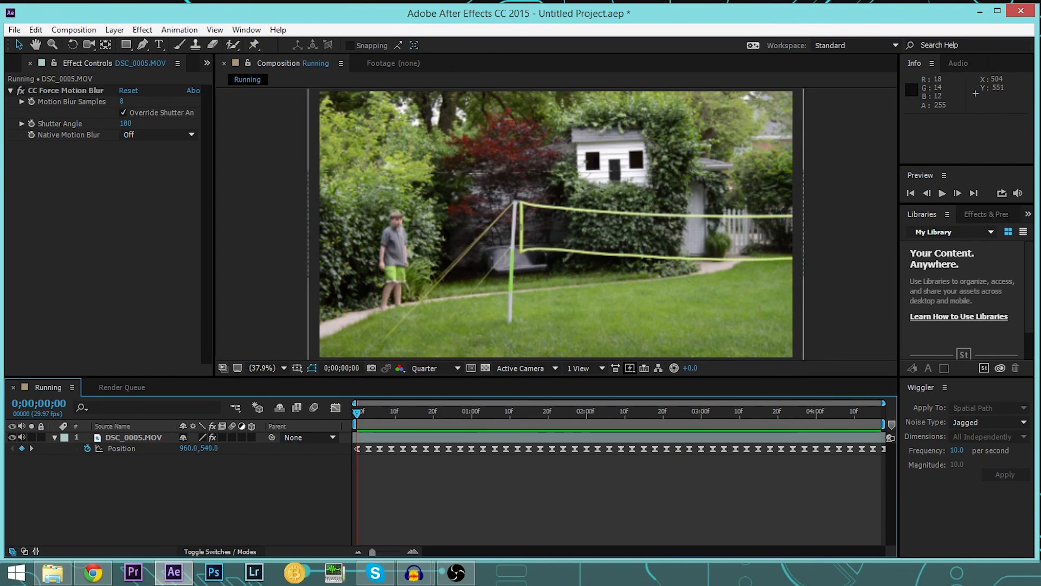